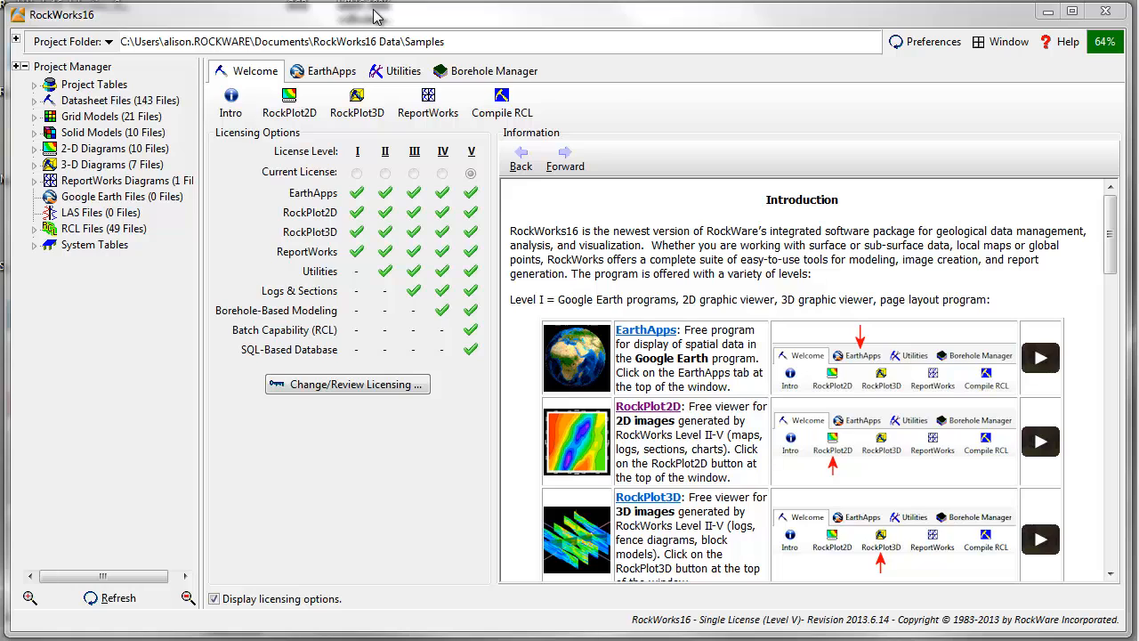
# Step: Show the Utilities workspace and list the files in the 2-D Diagrams folder
pyautogui.click(403, 72)
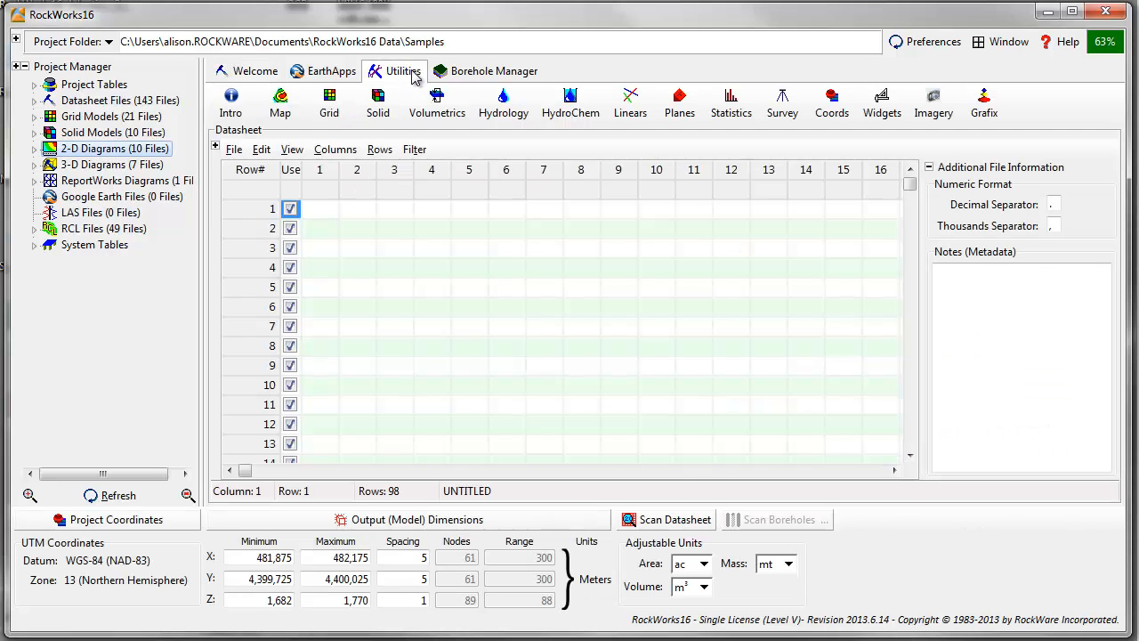
pyautogui.click(493, 70)
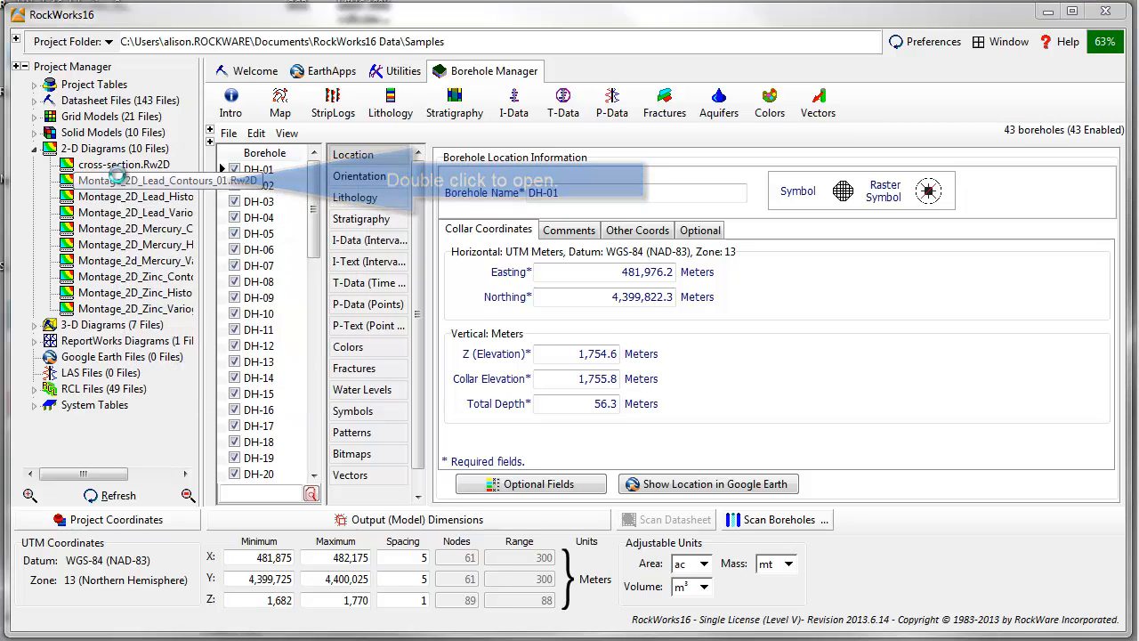
# Step: Open Montage_2D_Lead_Contours_01.Rw2D from the 2-D Diagrams list
pyautogui.doubleClick(134, 180)
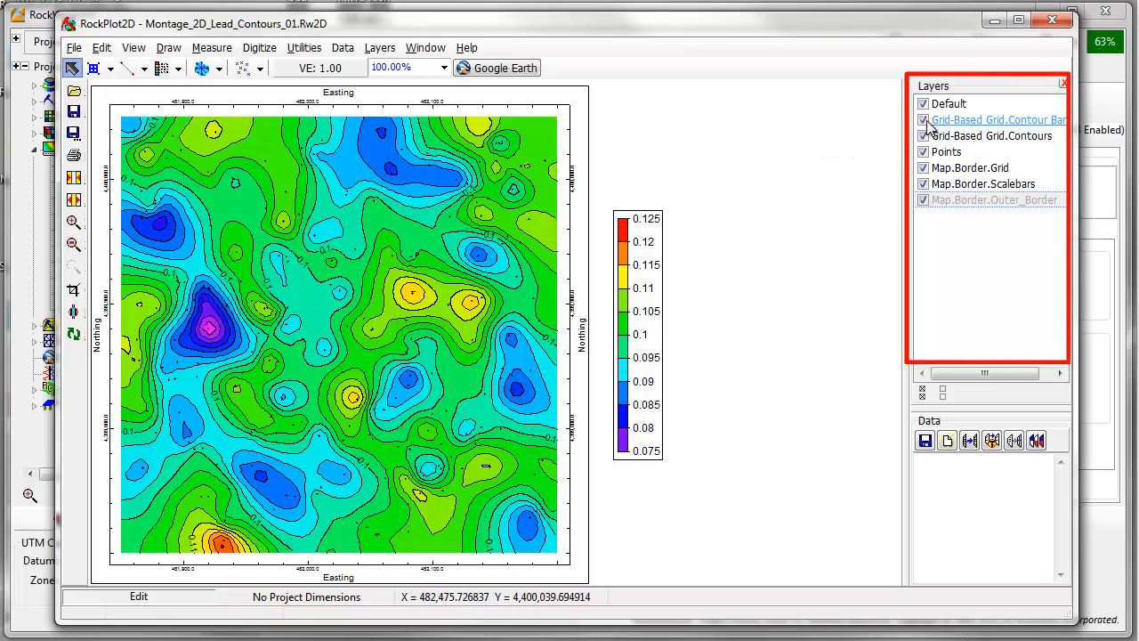
# Step: Toggle the Grid-Based Grid.Contour Bands layer off and on, then right-click the Contours layer
pyautogui.click(923, 119)
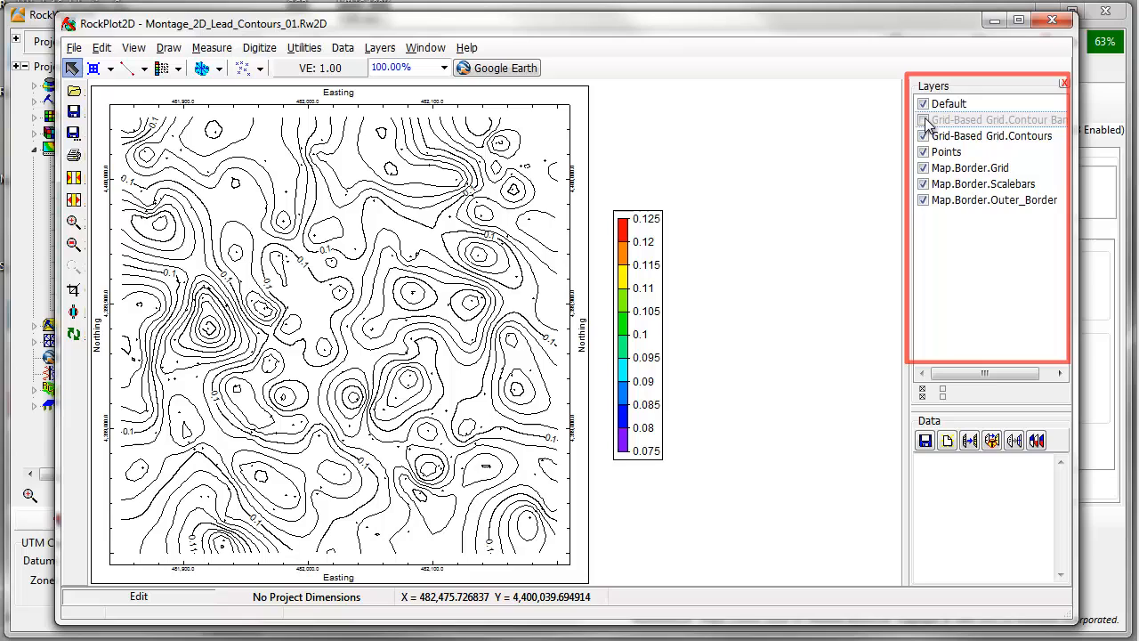
pyautogui.click(922, 119)
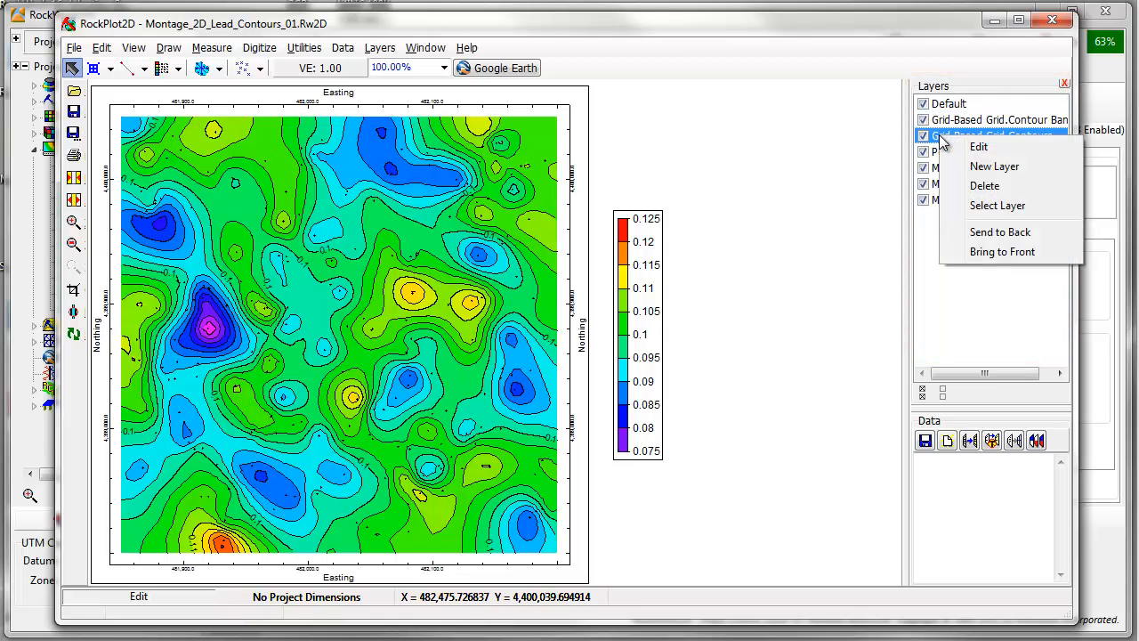
pyautogui.click(831, 140)
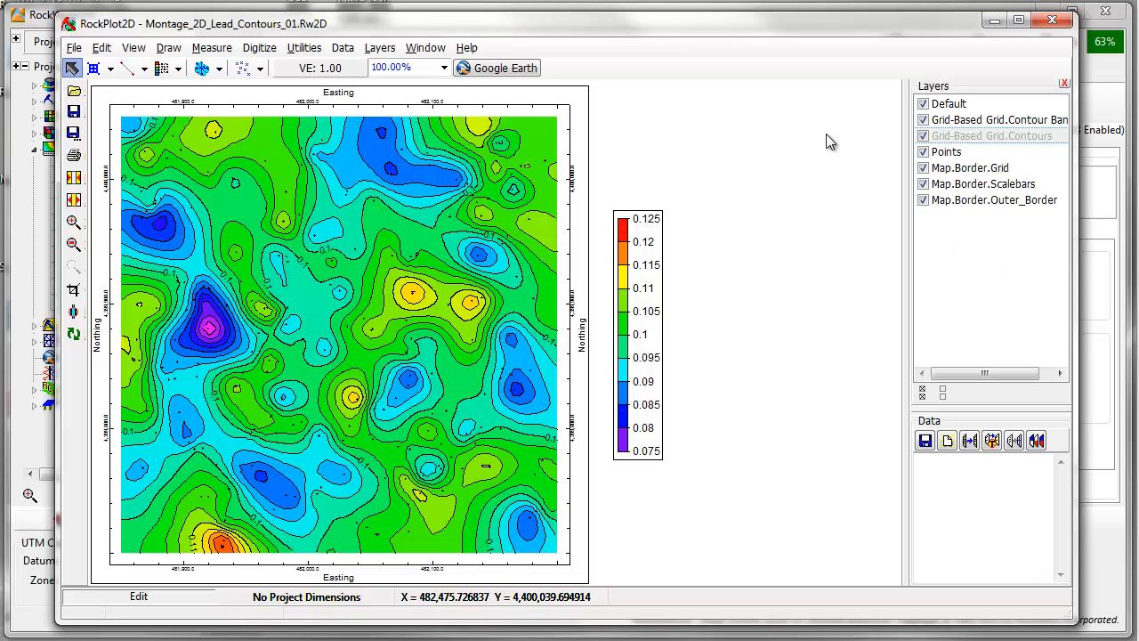
pyautogui.moveTo(559, 73)
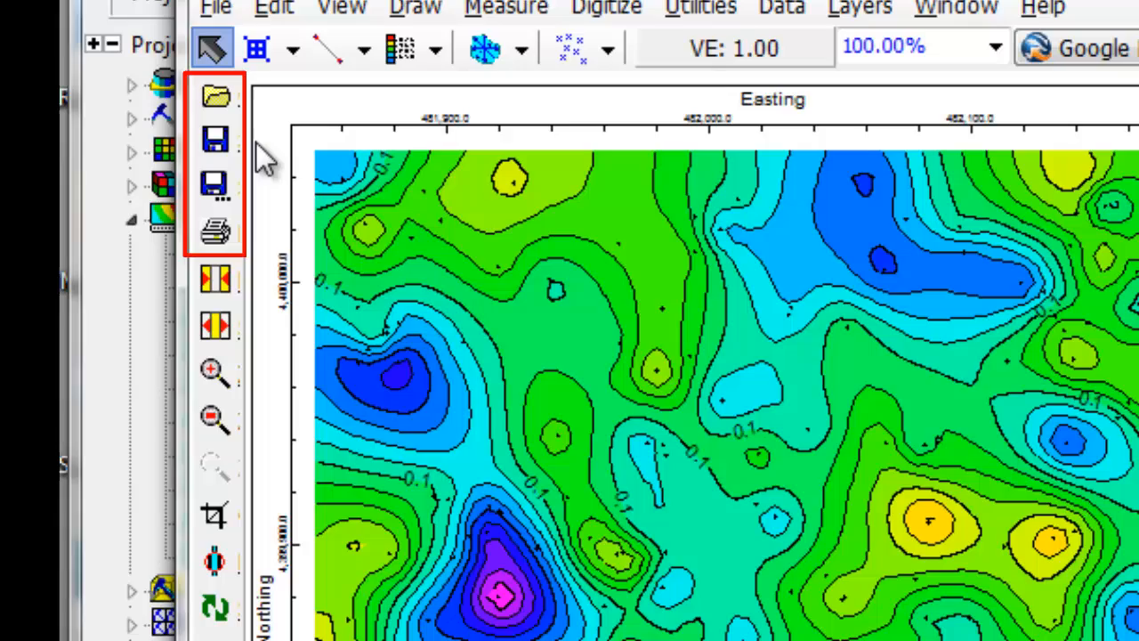
# Step: Set the map zoom level to 200% from the toolbar zoom dropdown
pyautogui.click(215, 514)
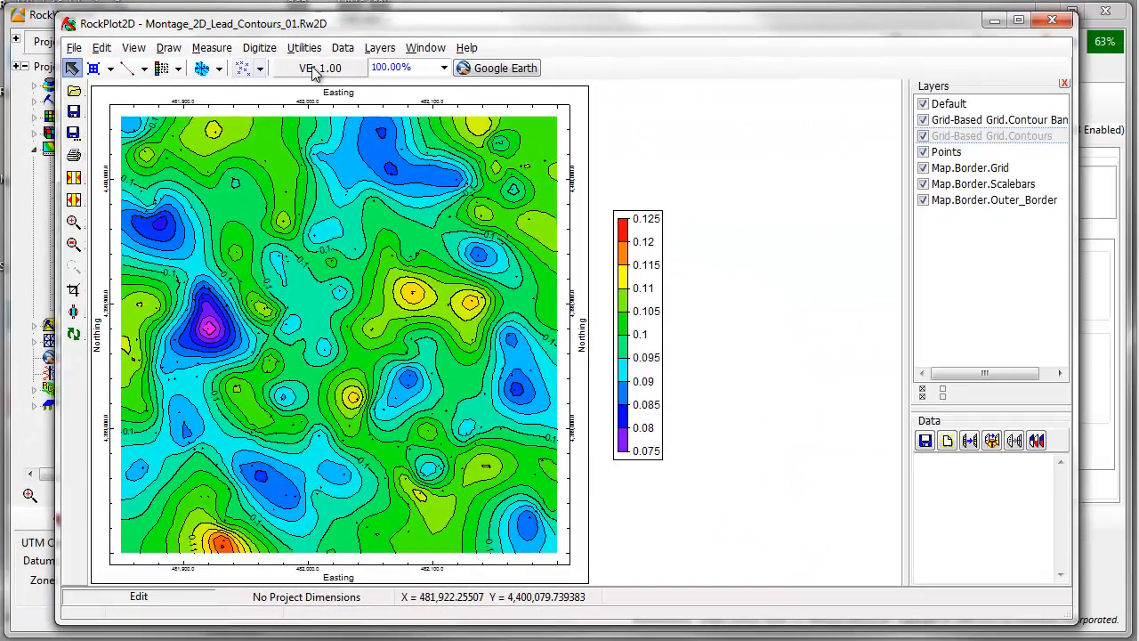
pyautogui.click(444, 68)
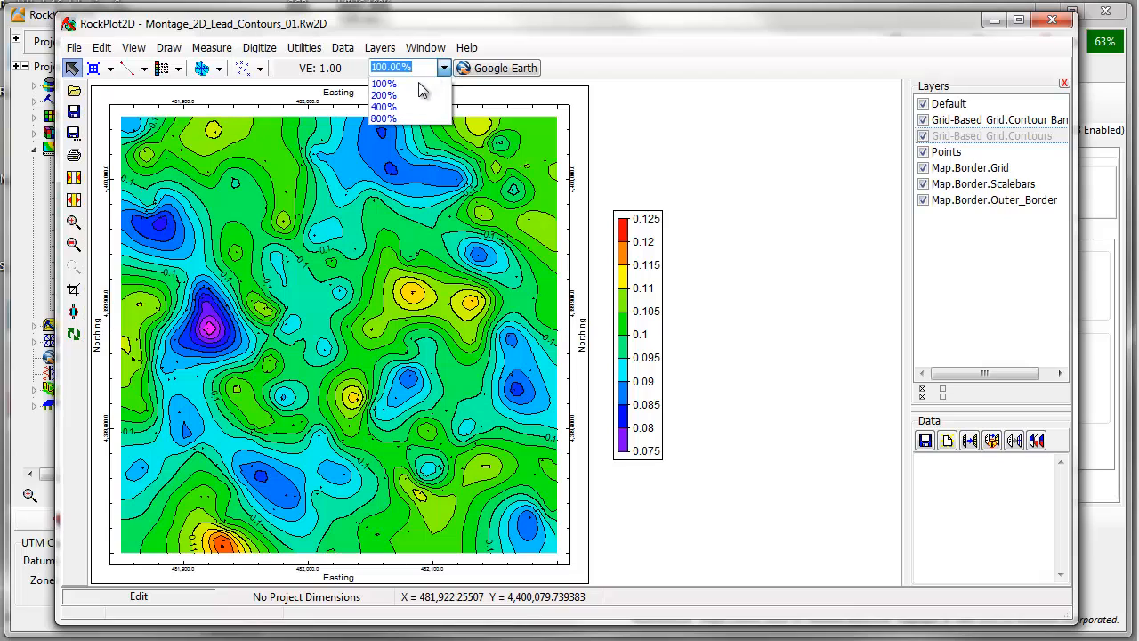
pyautogui.click(384, 96)
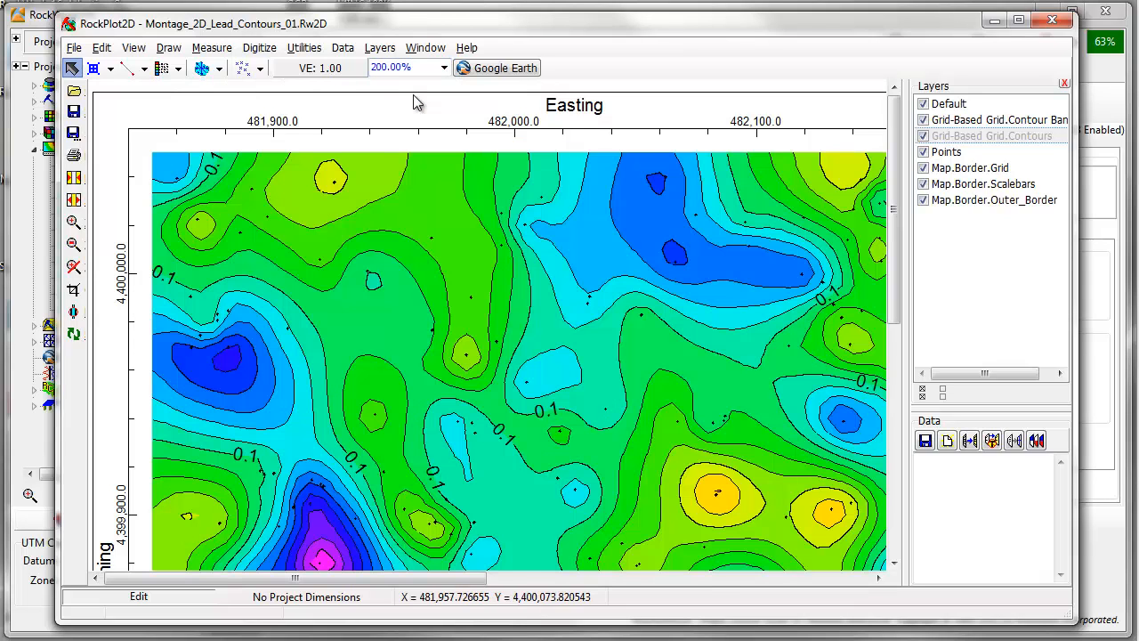
# Step: Zoom into the upper-right map area, pan around, and return to 100%
pyautogui.click(74, 222)
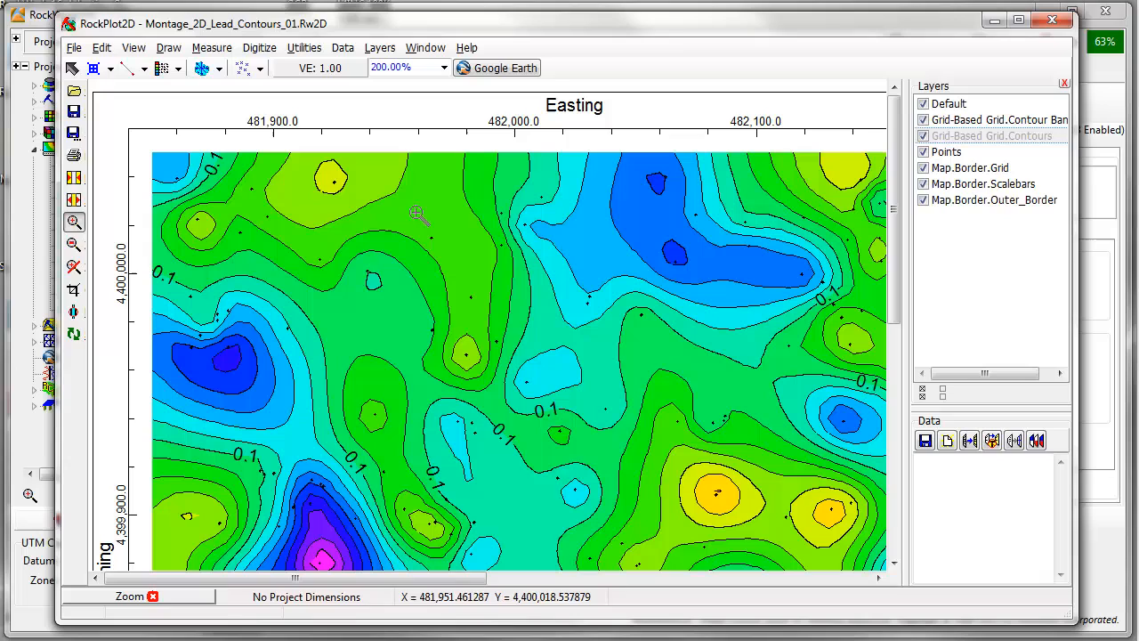
pyautogui.moveTo(463, 138); pyautogui.dragTo(817, 469)
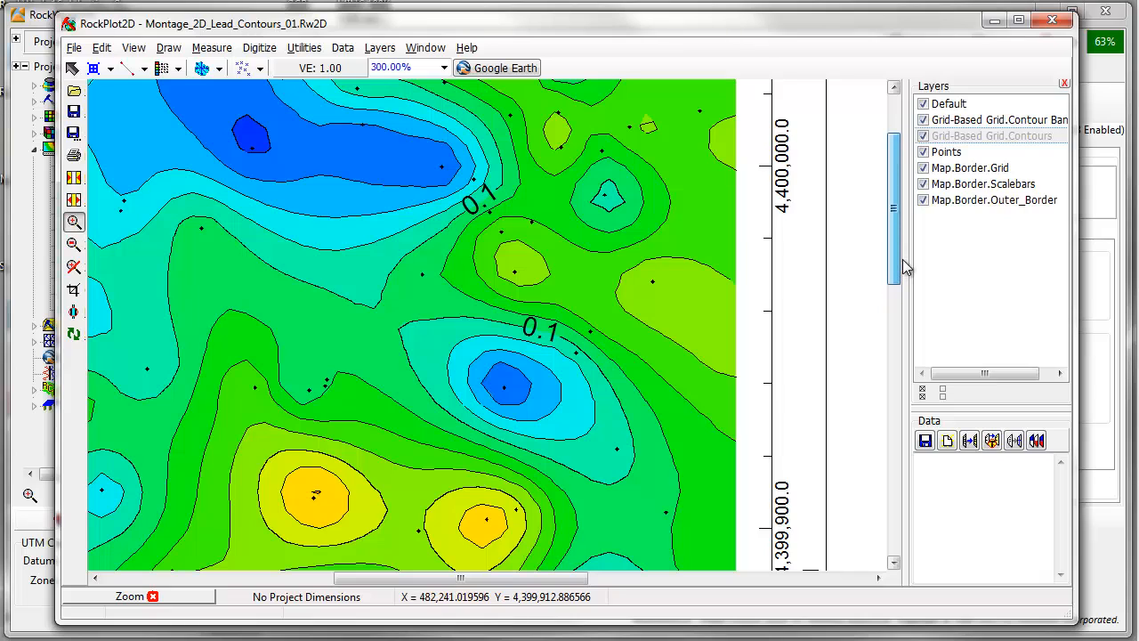
pyautogui.scroll(3)
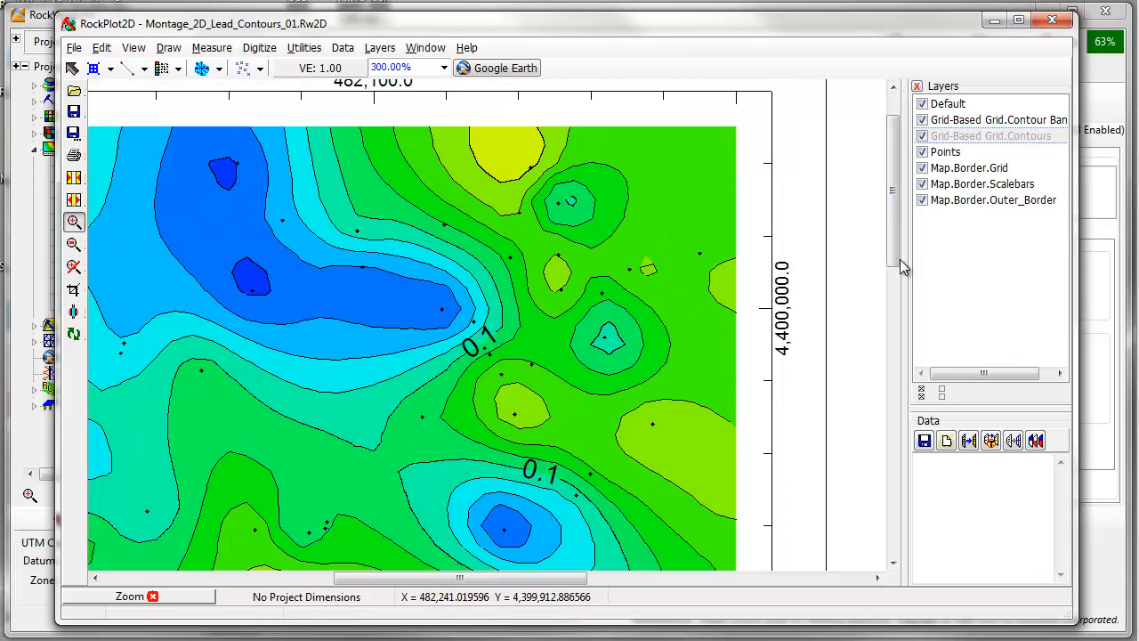
pyautogui.scroll(-3)
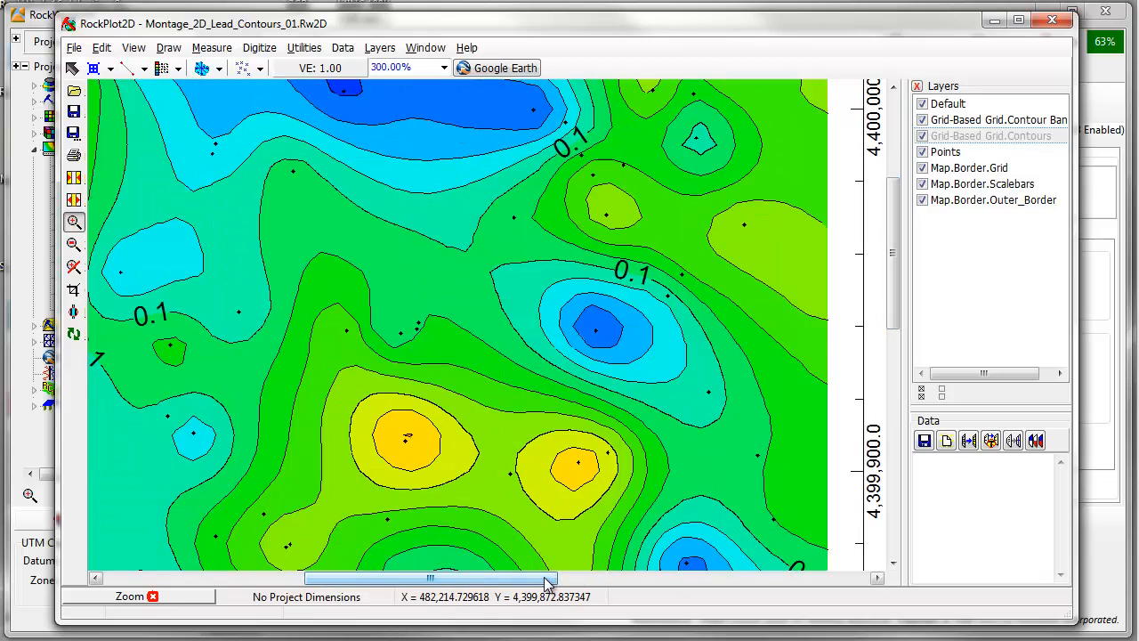
pyautogui.moveTo(547, 578); pyautogui.dragTo(485, 578)
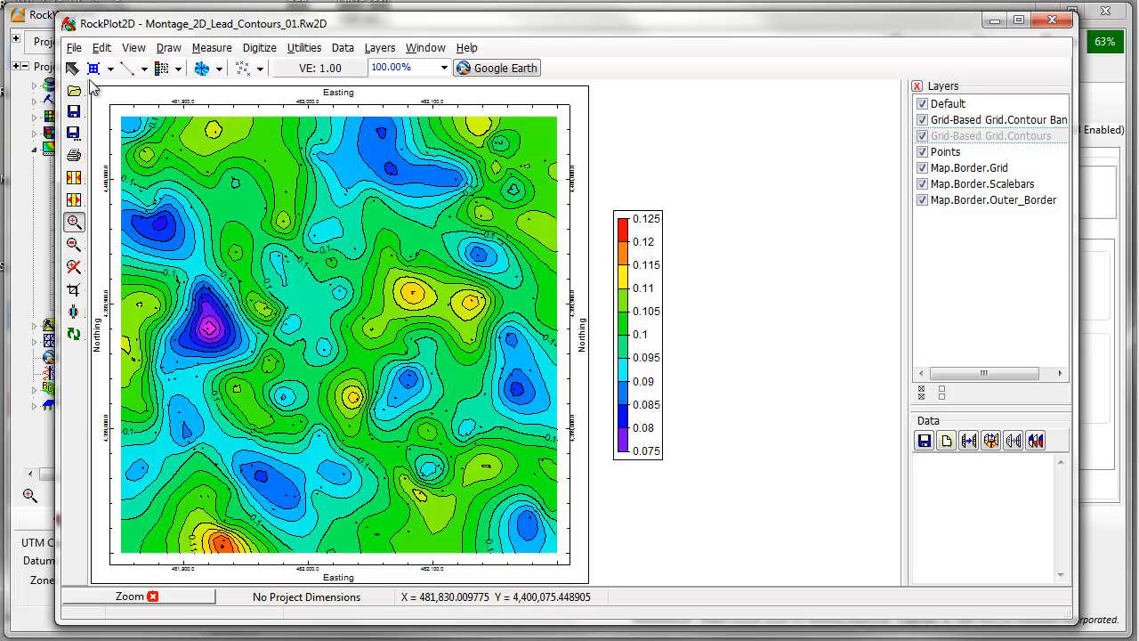
# Step: Switch to the Select tool and right-click the colour legend beside the map
pyautogui.click(73, 68)
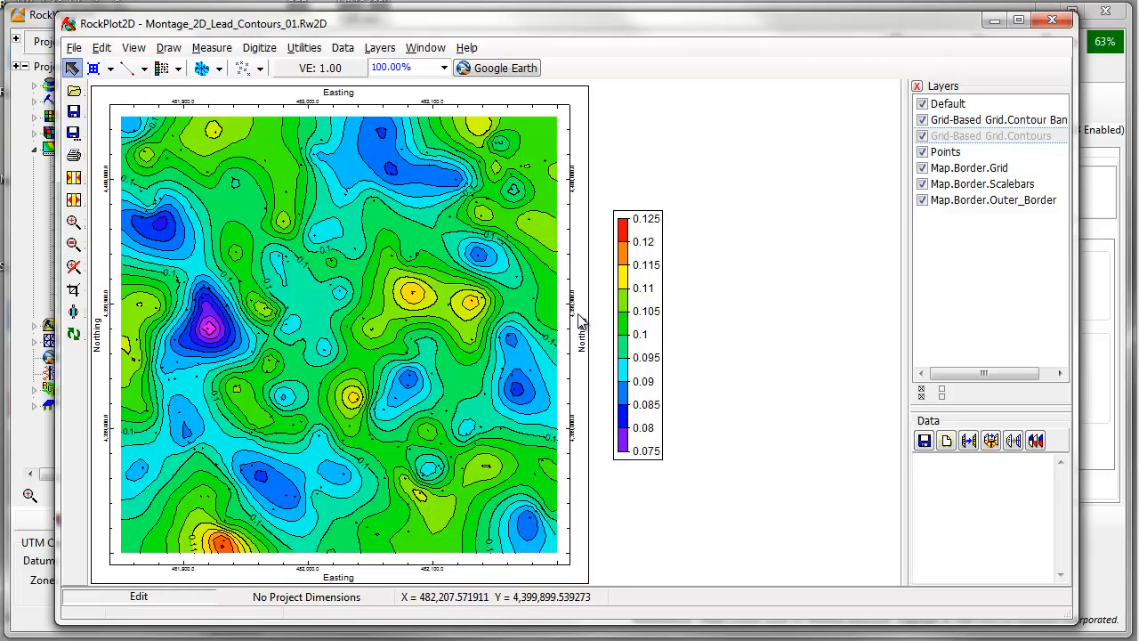
pyautogui.click(637, 334)
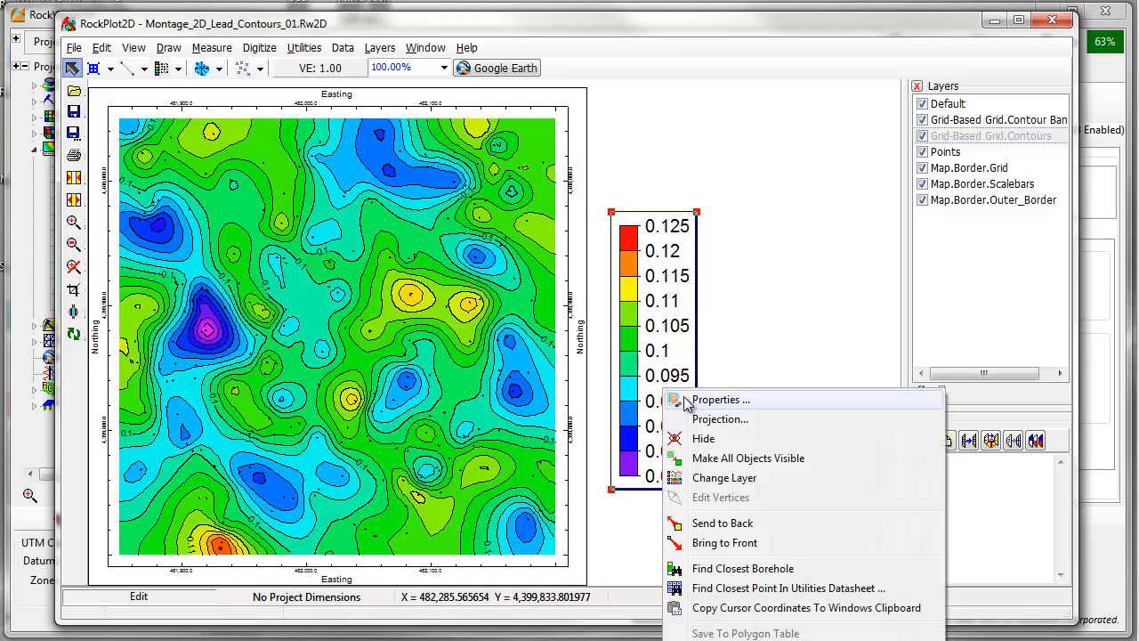
# Step: Open the legend's Properties and check Plot Title on the Appearance tab
pyautogui.click(717, 399)
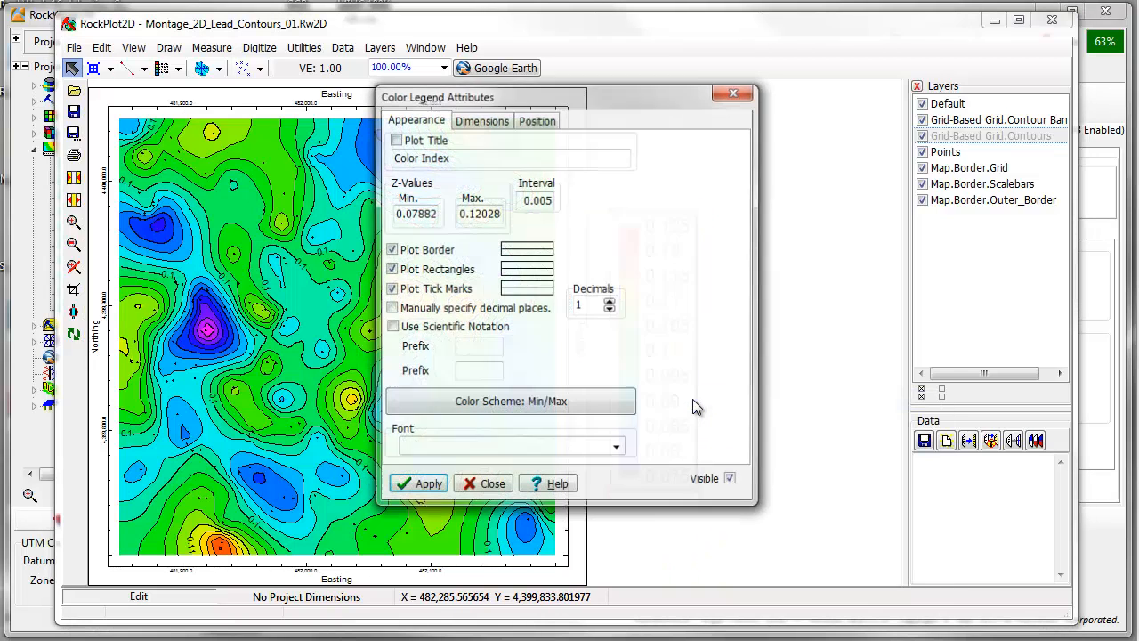
pyautogui.click(395, 138)
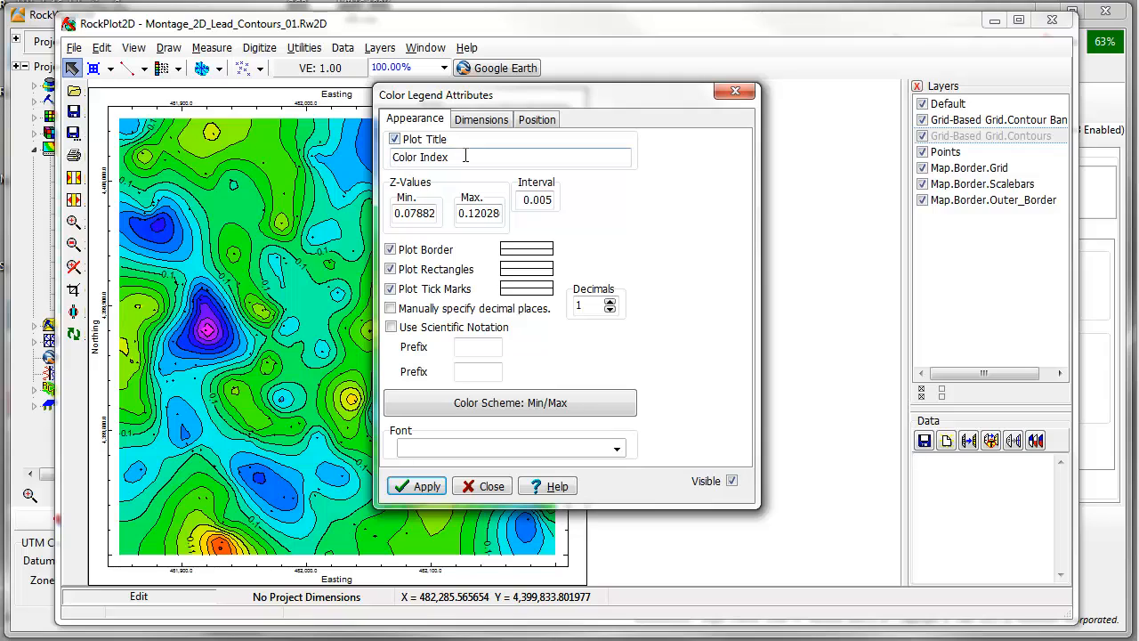